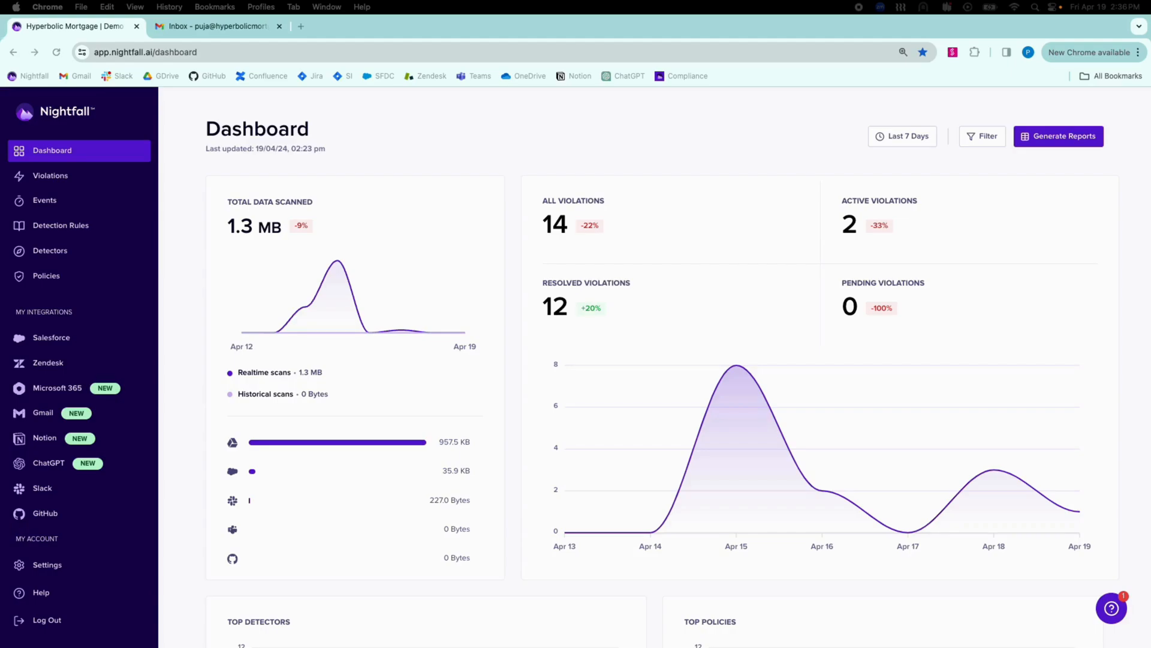
Step: Switch to the Gmail browser tab showing the demo draft with the SSN and card number
left_click(215, 25)
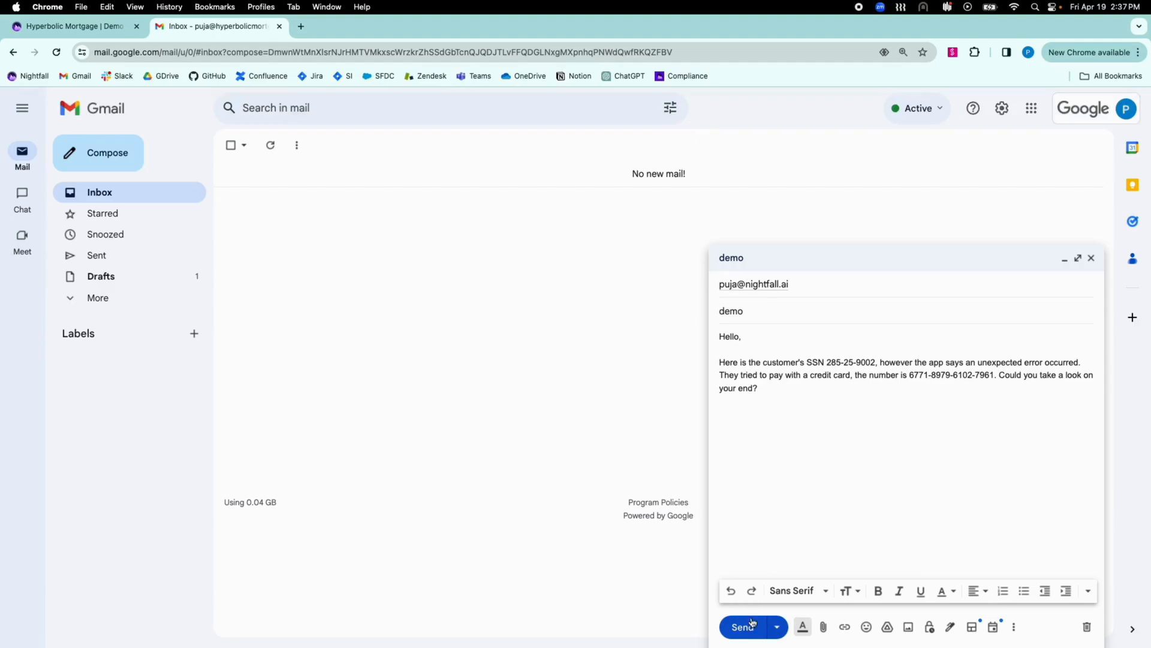
Step: Send the demo email and check the inbox for Nightfall's block and violation alerts
left_click(743, 626)
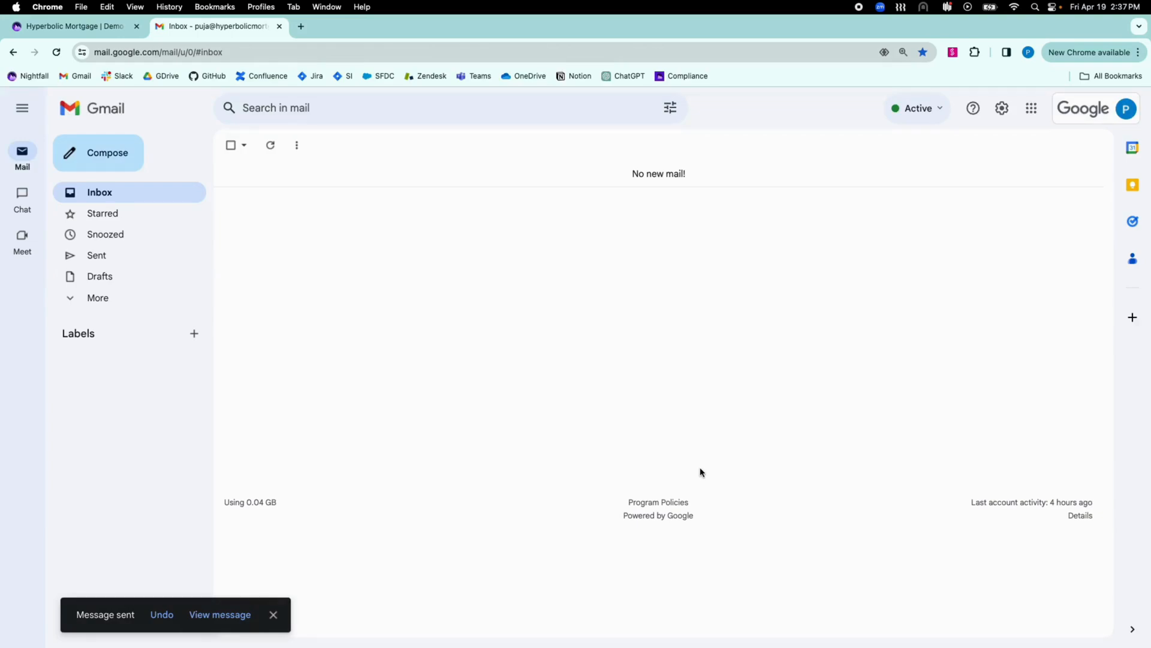
left_click(161, 614)
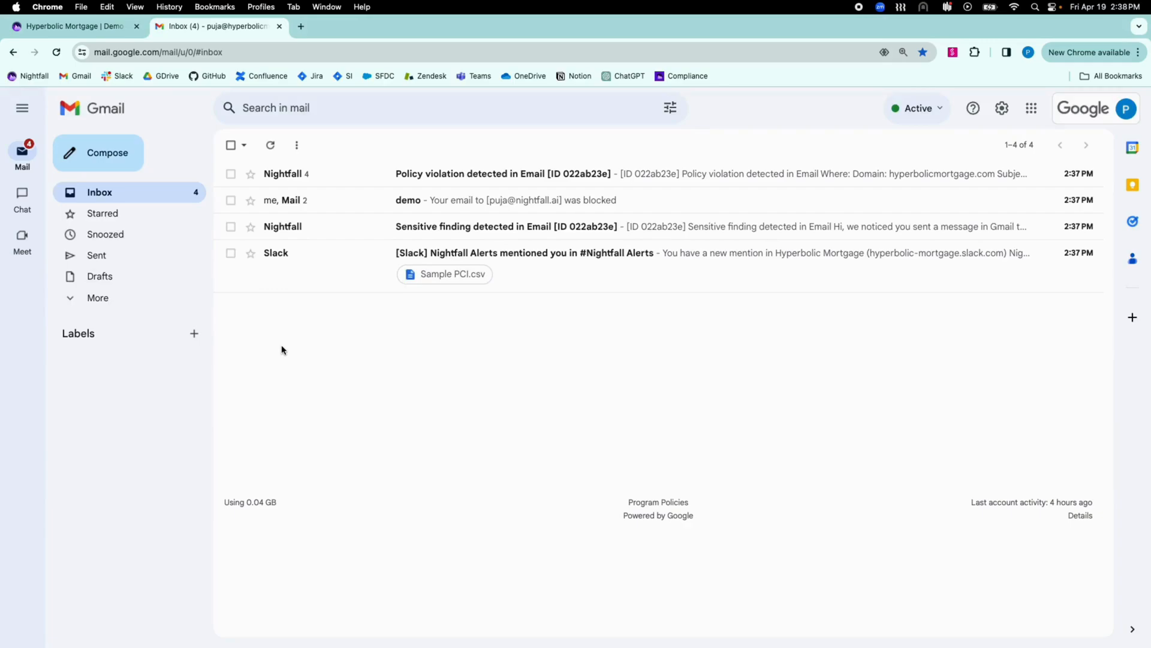
Step: Go to Nightfall's Violations list and view the newest blocked Gmail violation's SSN finding
left_click(70, 25)
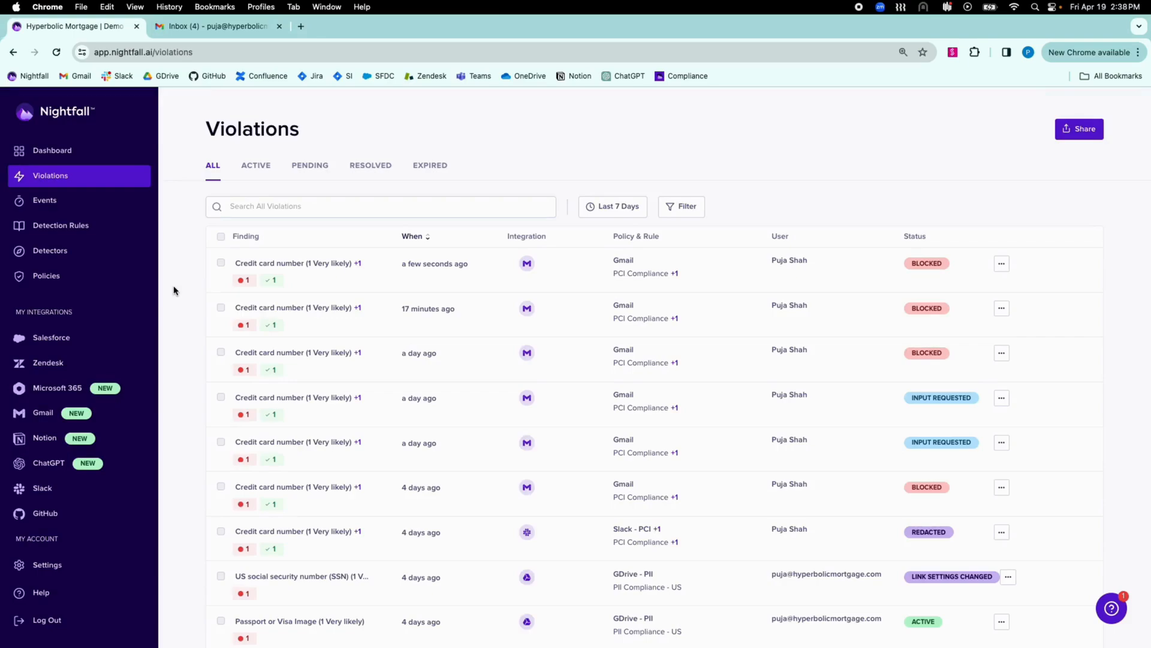
mouse_move(384, 280)
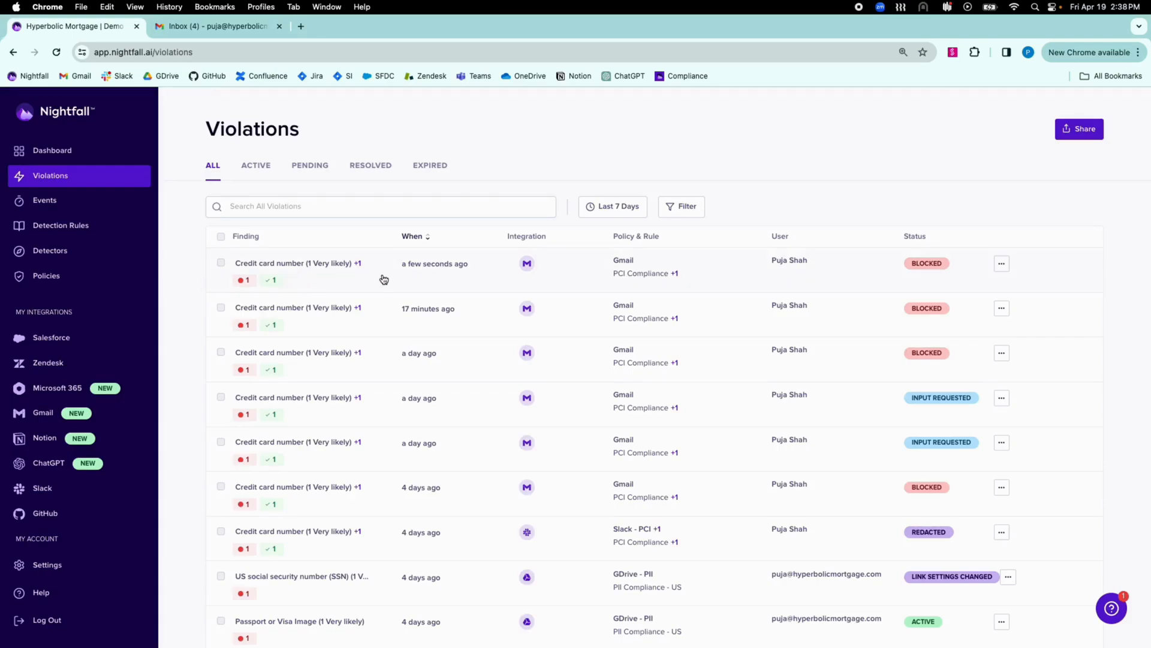
left_click(297, 263)
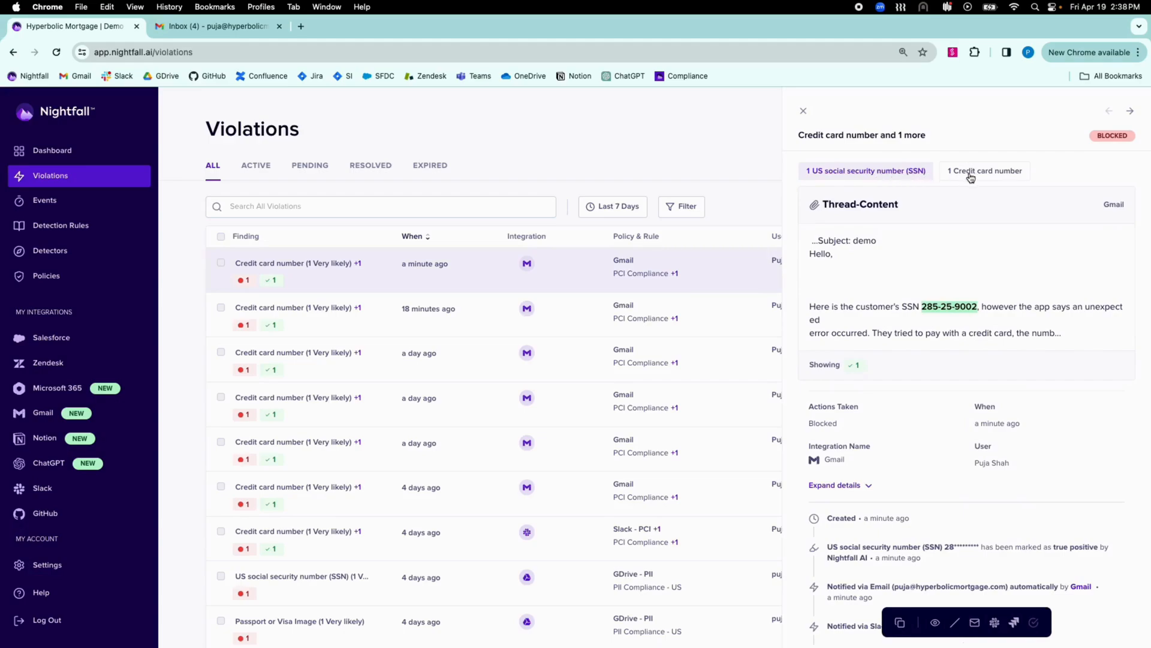
Step: Show the credit card finding, expand the full send details and reach the activity log (created, notified, blocked)
left_click(985, 170)
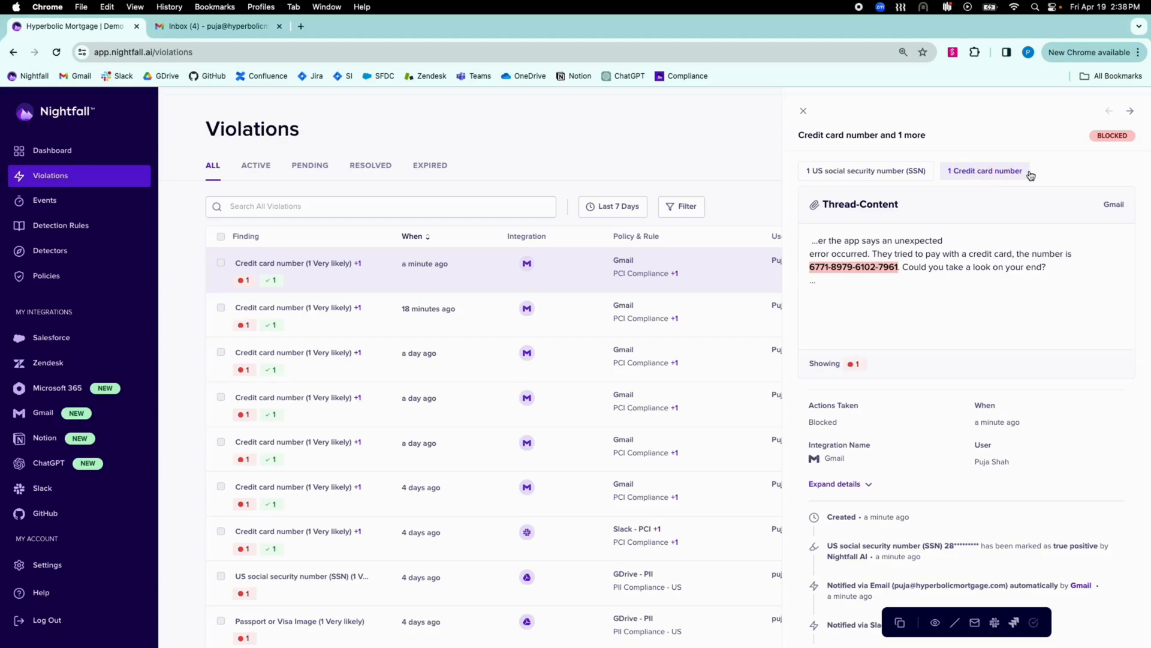
mouse_move(1105, 151)
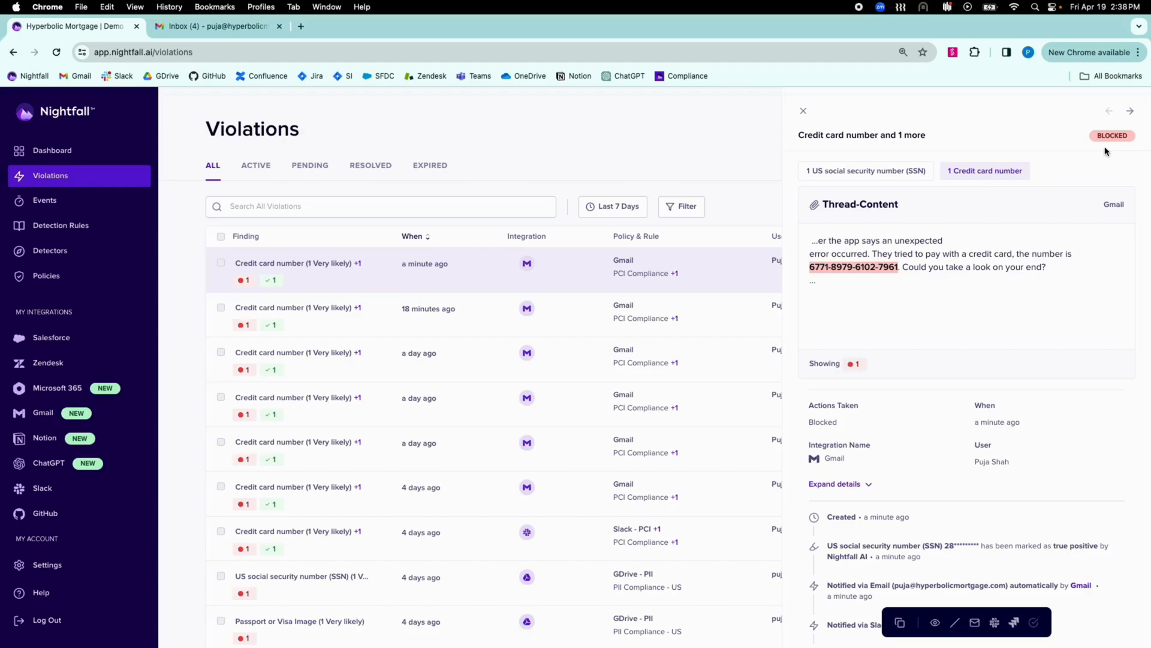
mouse_move(1050, 325)
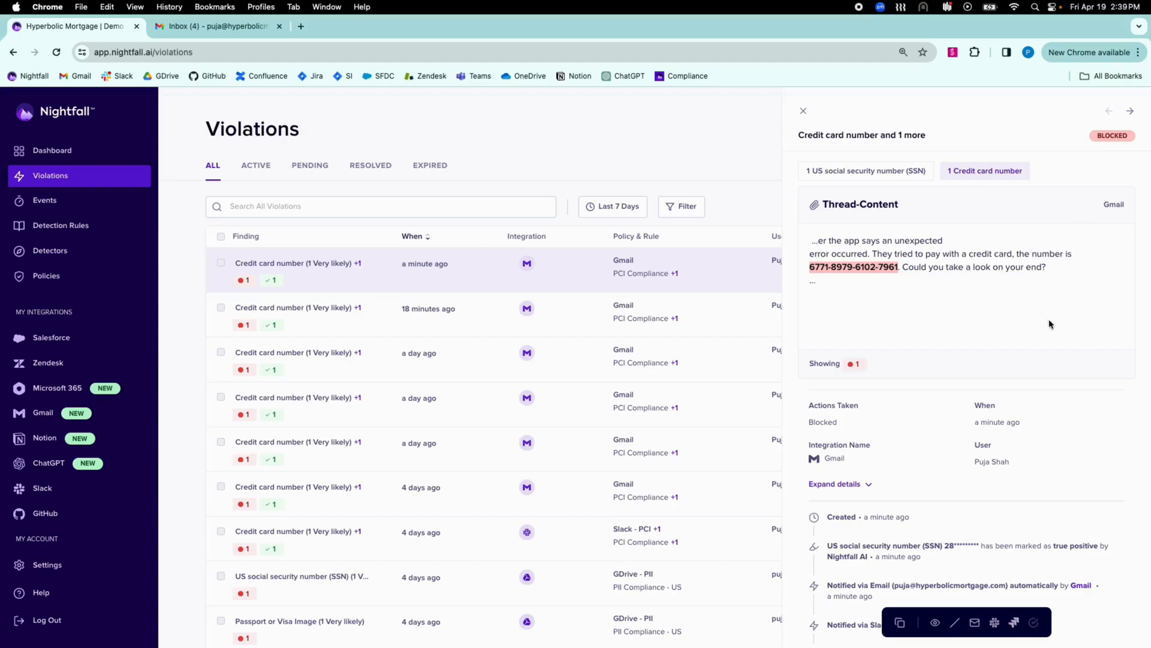
left_click(835, 484)
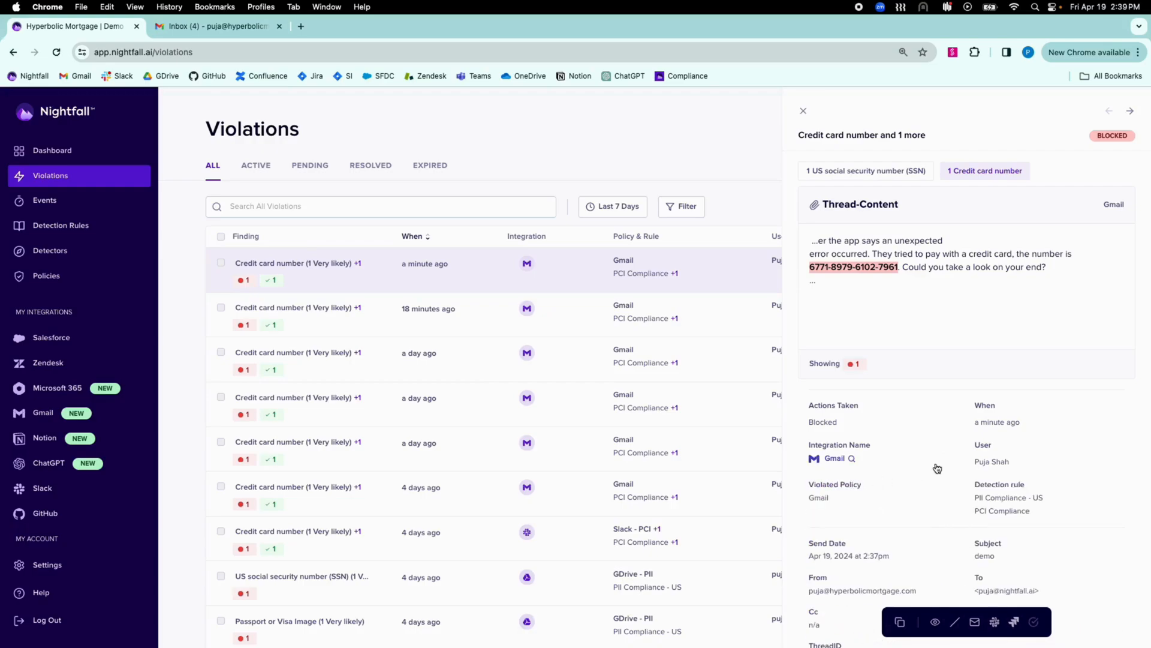
scroll("down", 3)
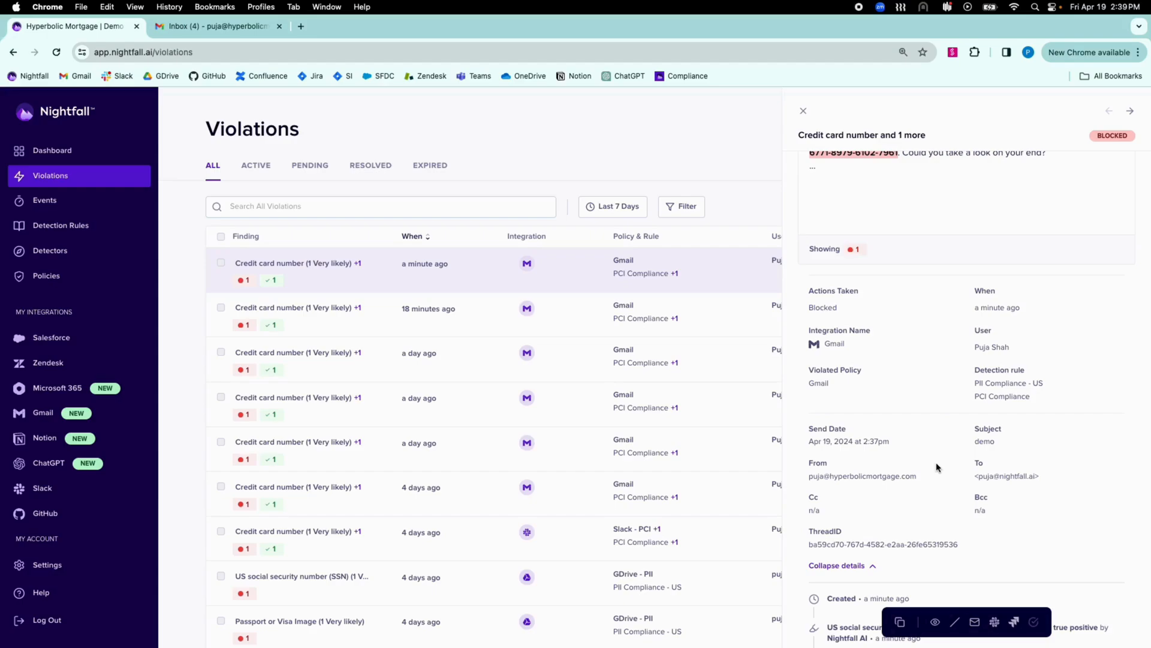
scroll("down", 3)
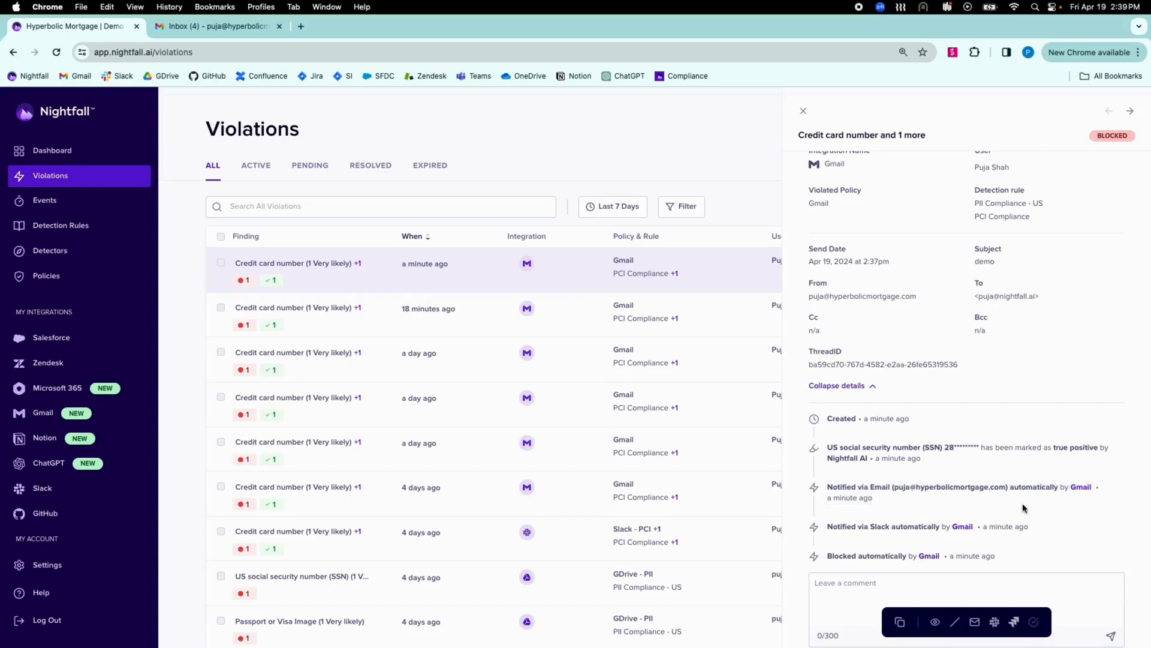
Step: Read Nightfall's 'Sensitive finding detected in Email' message through the masked content and false-positive option
left_click(214, 25)
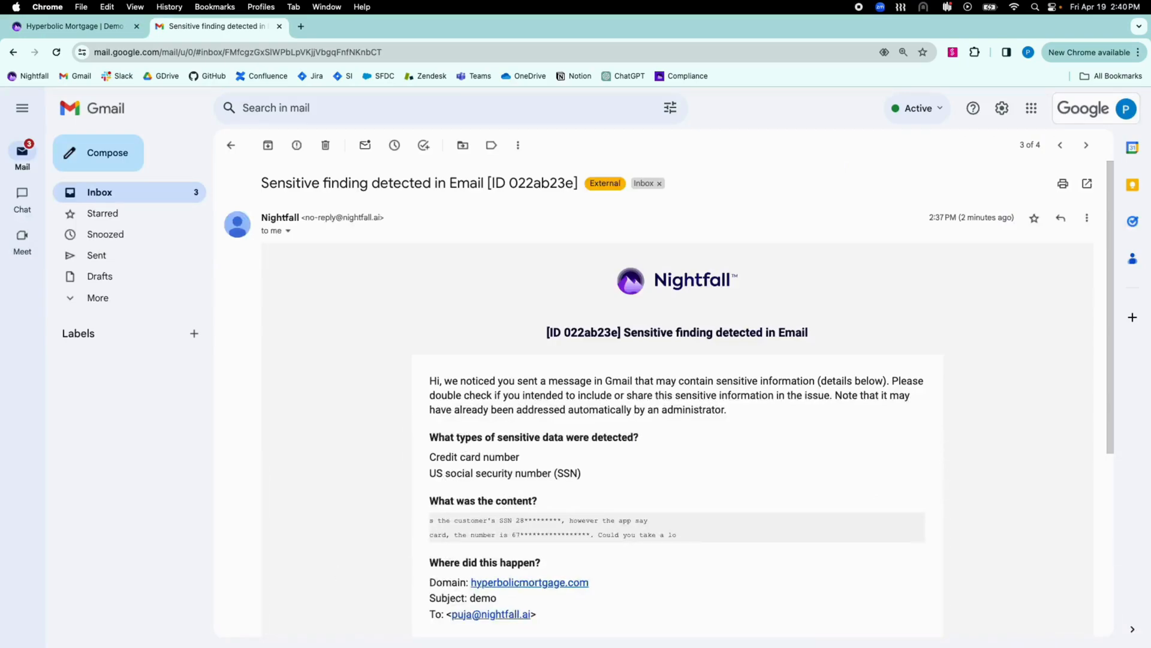
mouse_move(337, 573)
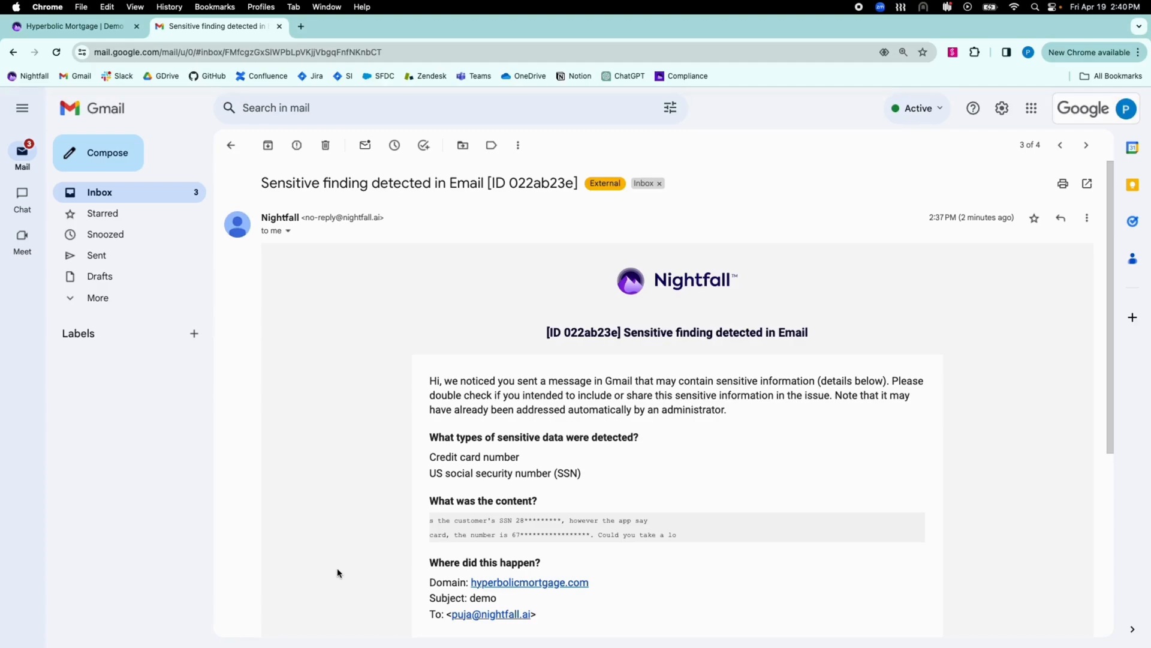
scroll("down", 3)
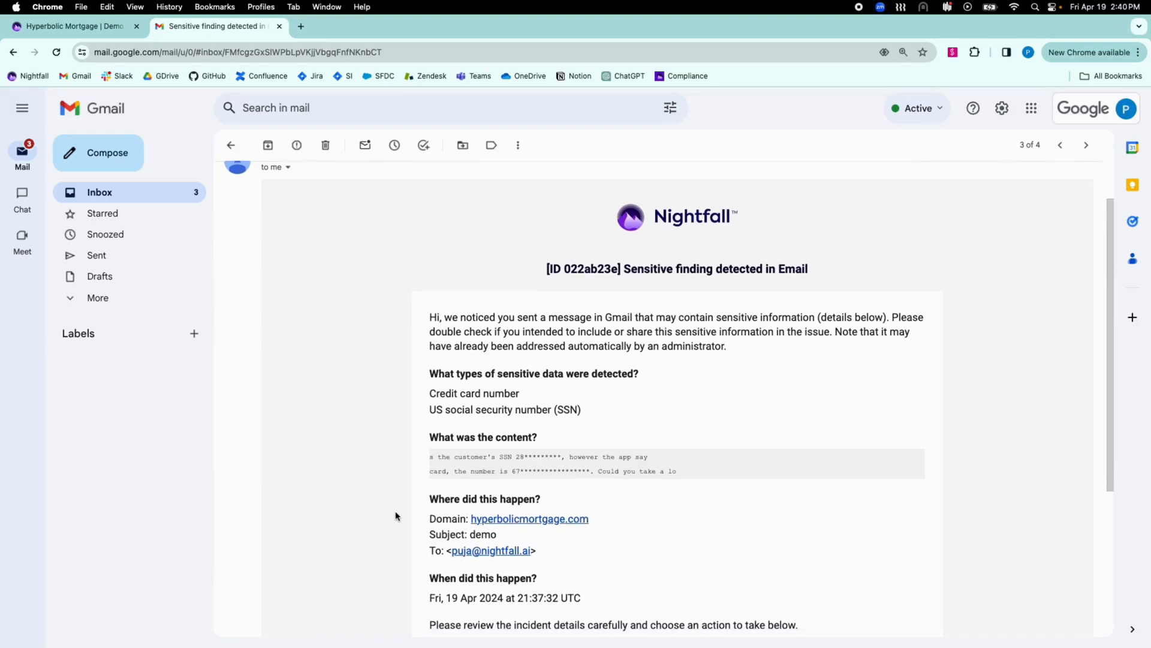
scroll("down", 3)
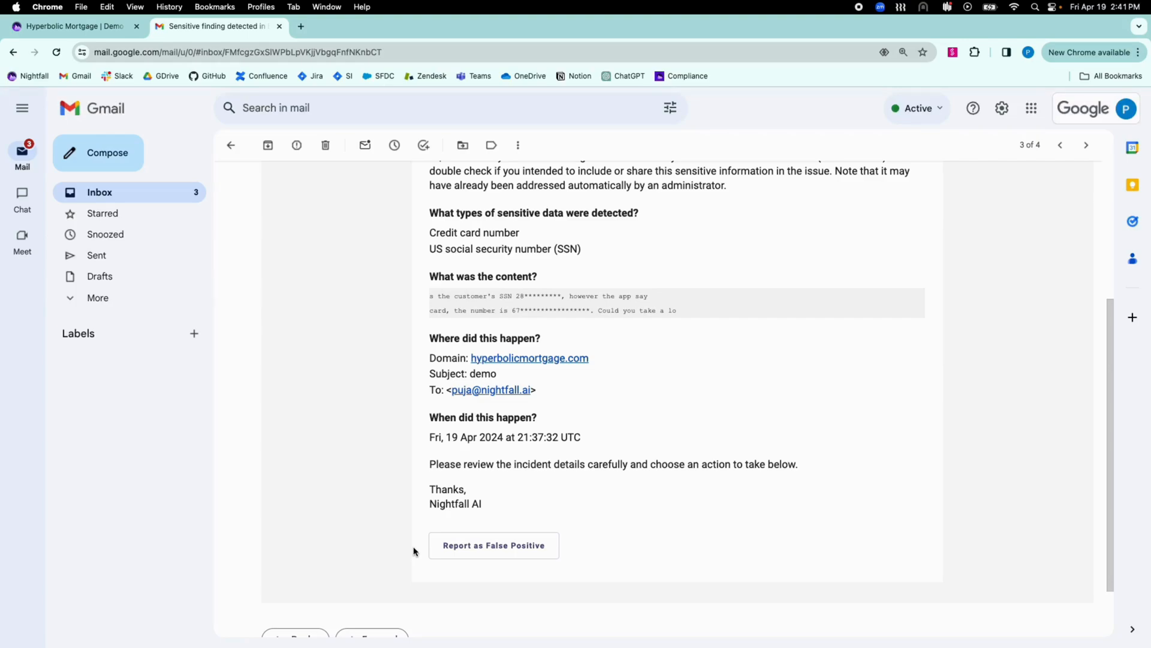
scroll("up", 3)
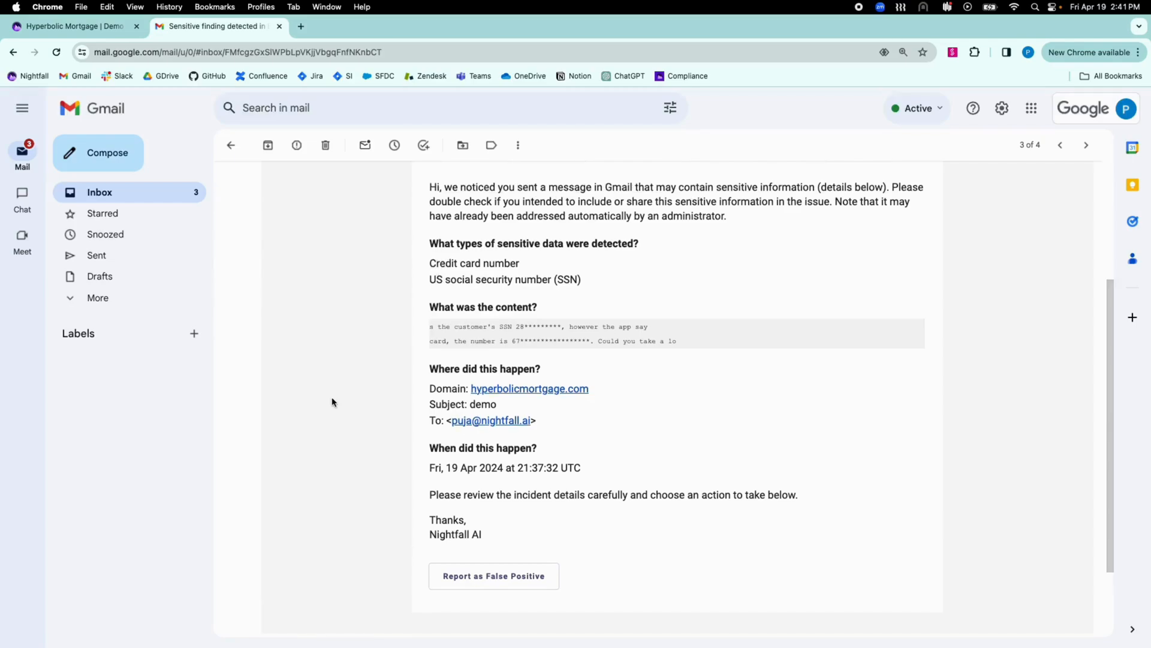